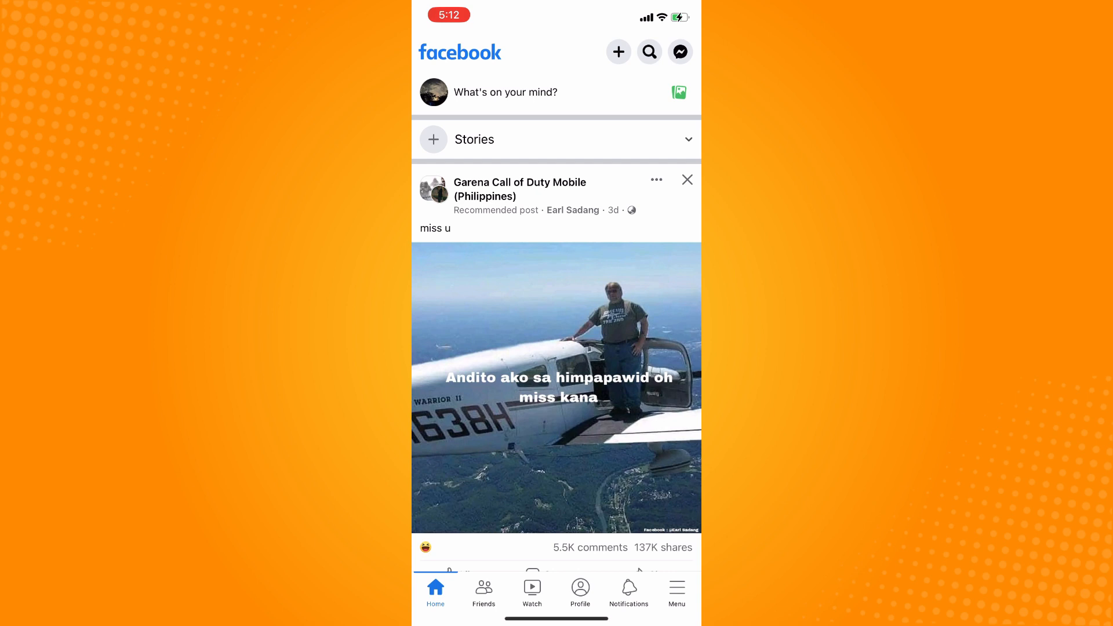
Start a new blank event from the Menu's Events section.
{"action": "left_click", "coordinate": [676, 589]}
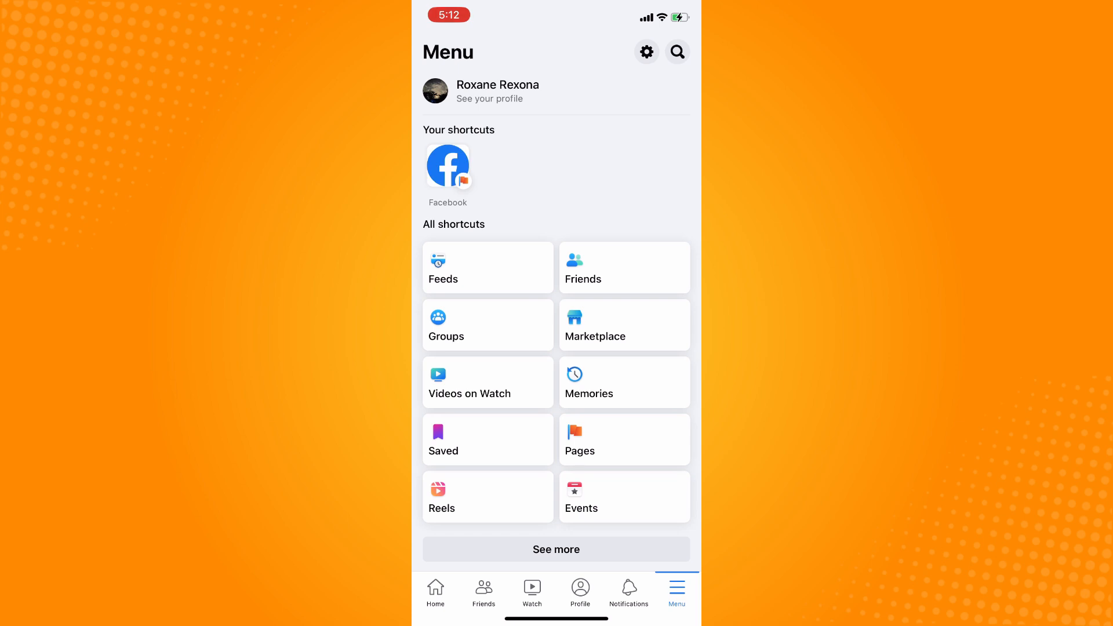
{"action": "left_click", "coordinate": [624, 496]}
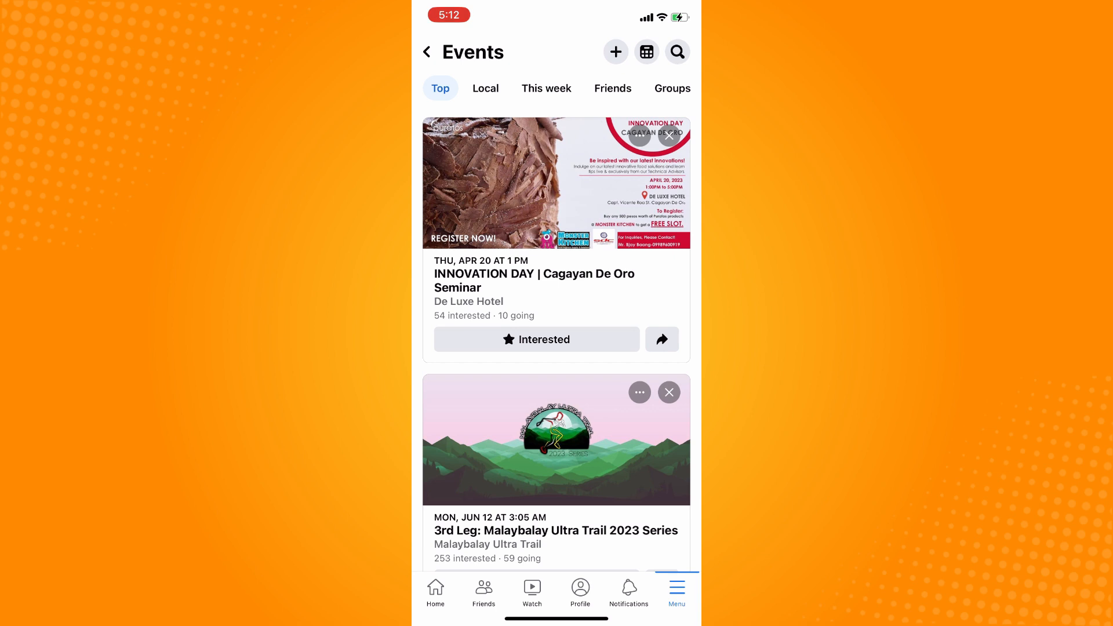
{"action": "left_click", "coordinate": [616, 51]}
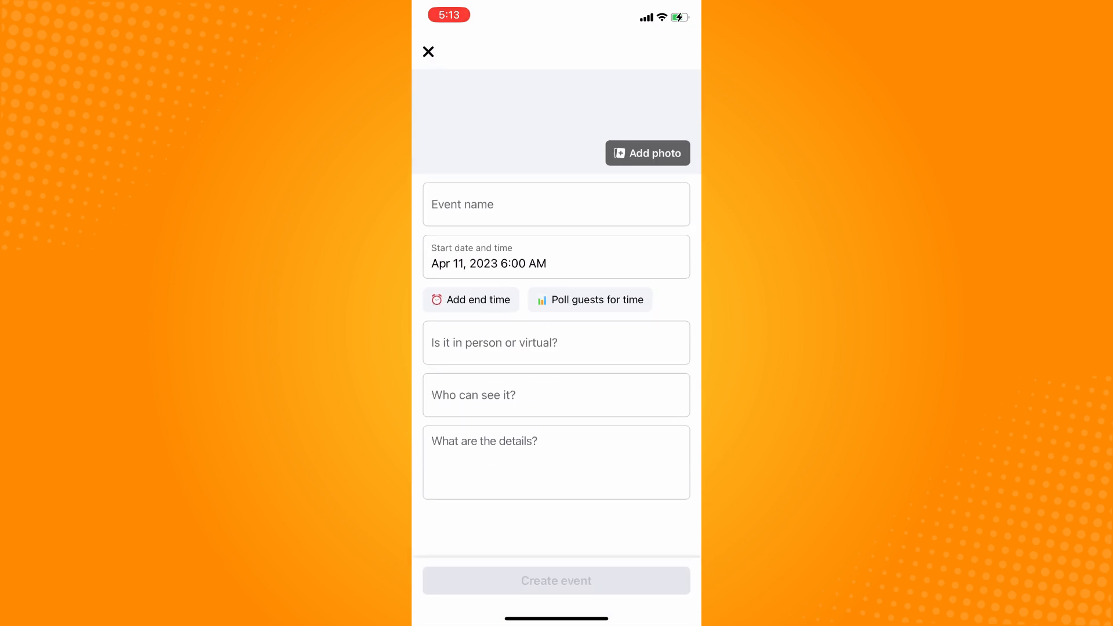
Name the event 'Happy Birthday'.
{"action": "left_click", "coordinate": [557, 204]}
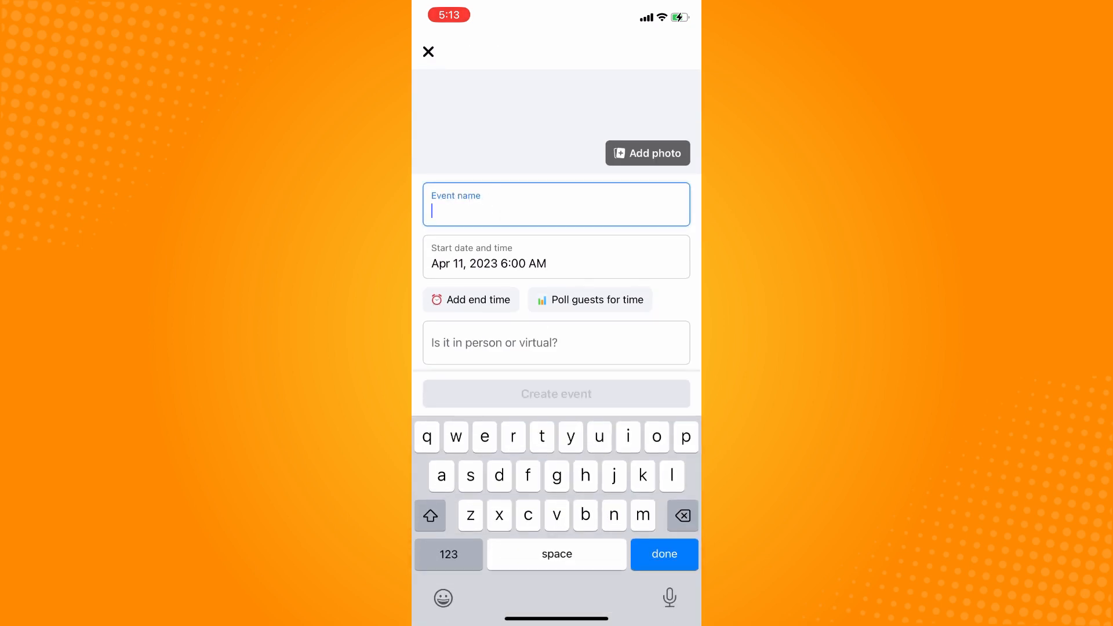
{"action": "type", "text": "Happy Bir"}
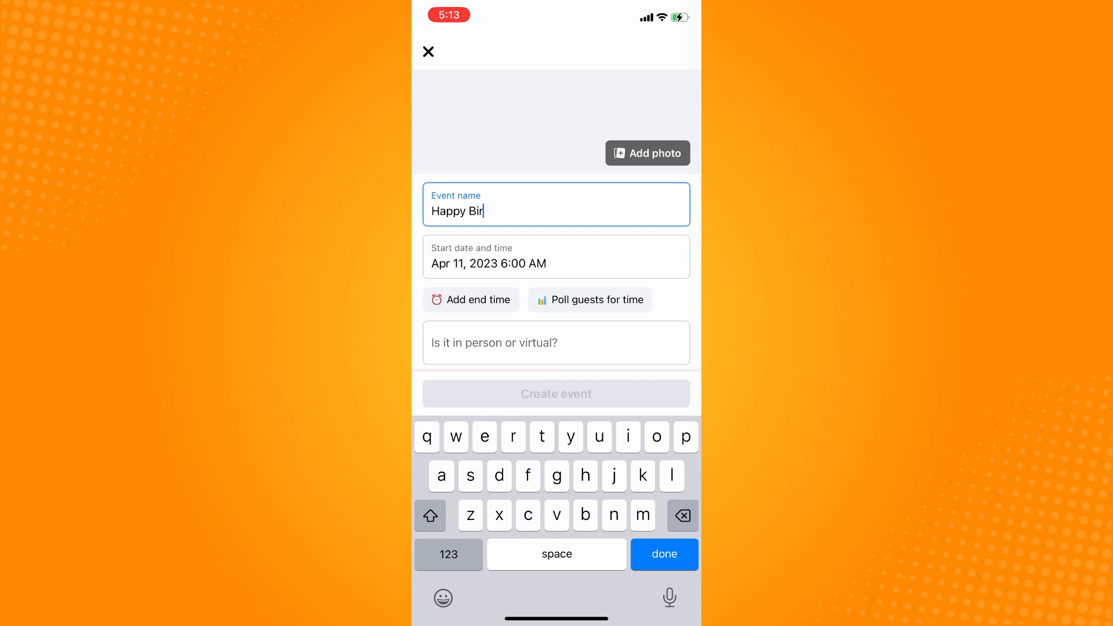
{"action": "type", "text": "thday"}
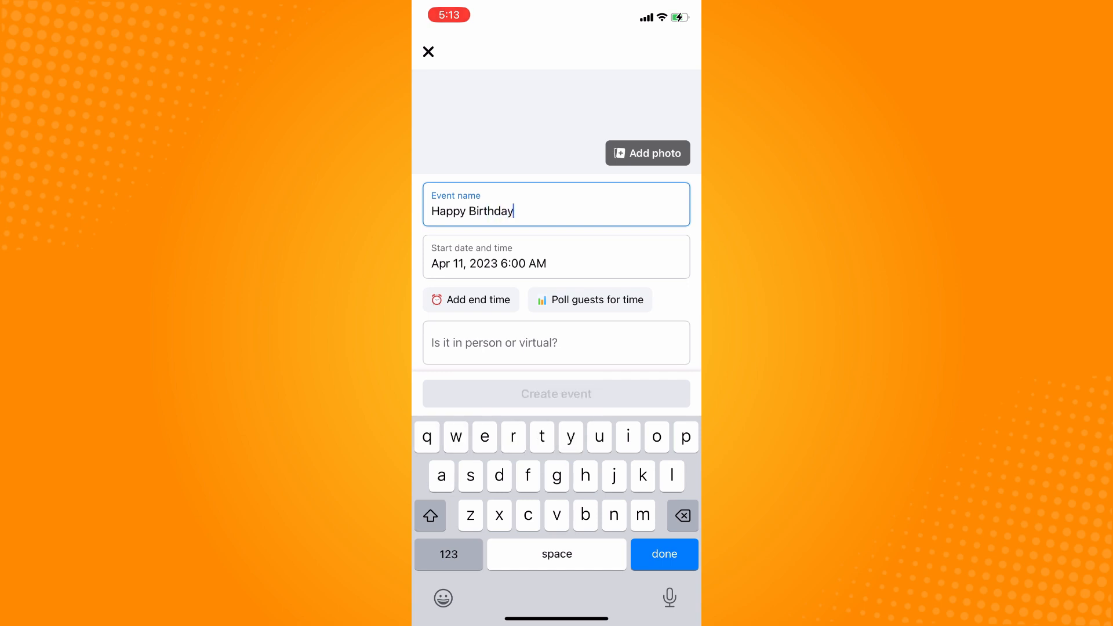
Set the event start to April 13, 2023 at 6:00 PM.
{"action": "left_click", "coordinate": [556, 256]}
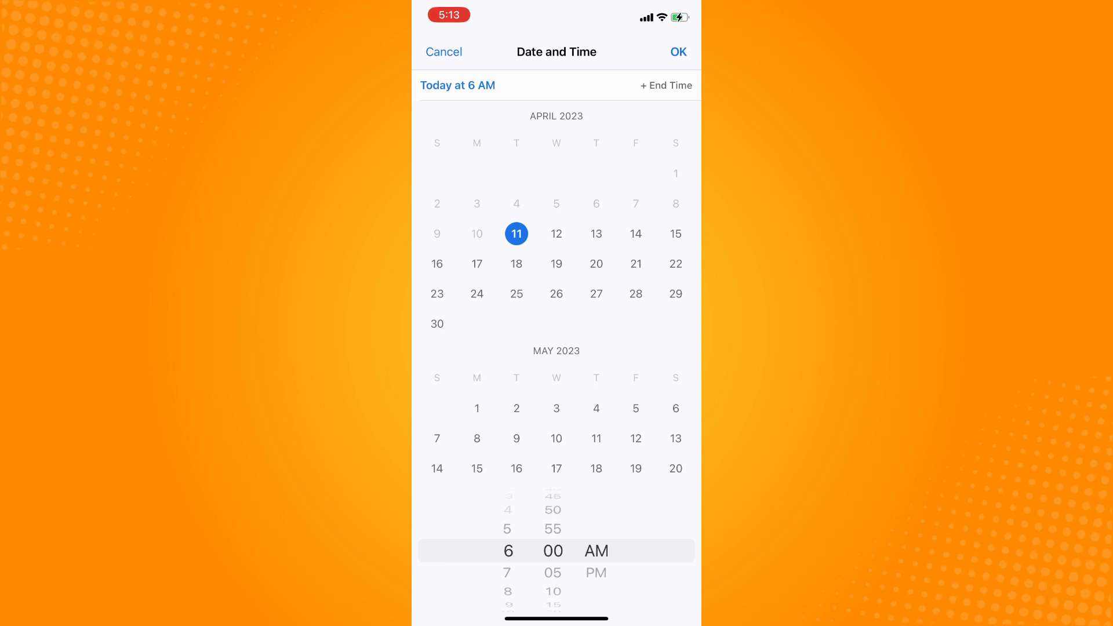
{"action": "left_click", "coordinate": [596, 233]}
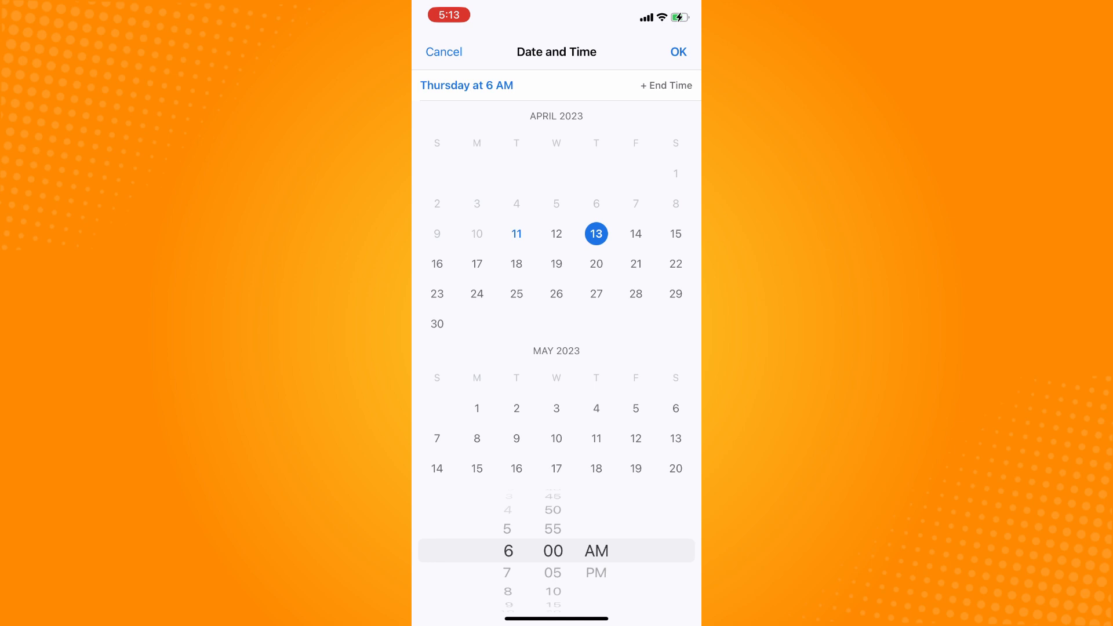
{"action": "scroll", "scroll_direction": "down", "scroll_amount": 3}
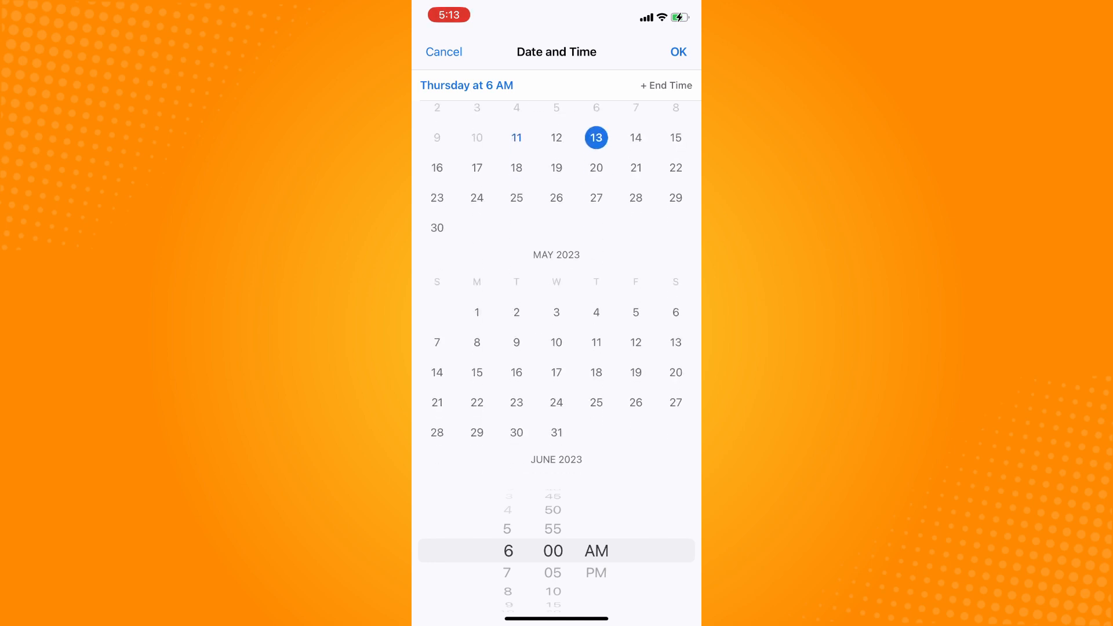
{"action": "left_click", "coordinate": [678, 51]}
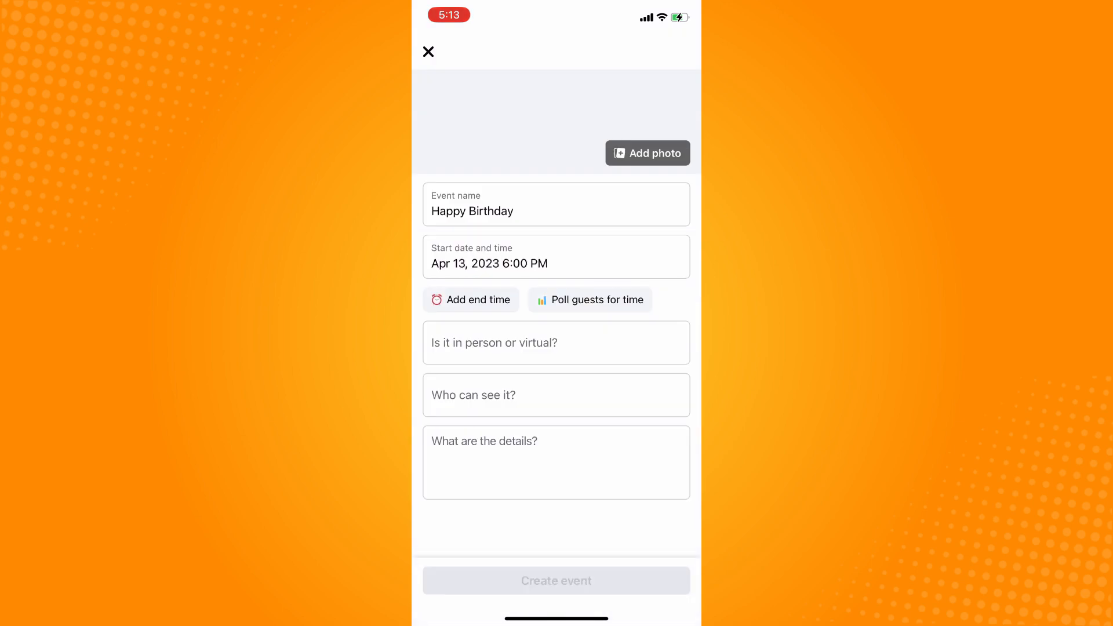
Add a 7:30 PM end time on April 13 and bring up the in-person/virtual location chooser.
{"action": "left_click", "coordinate": [471, 300]}
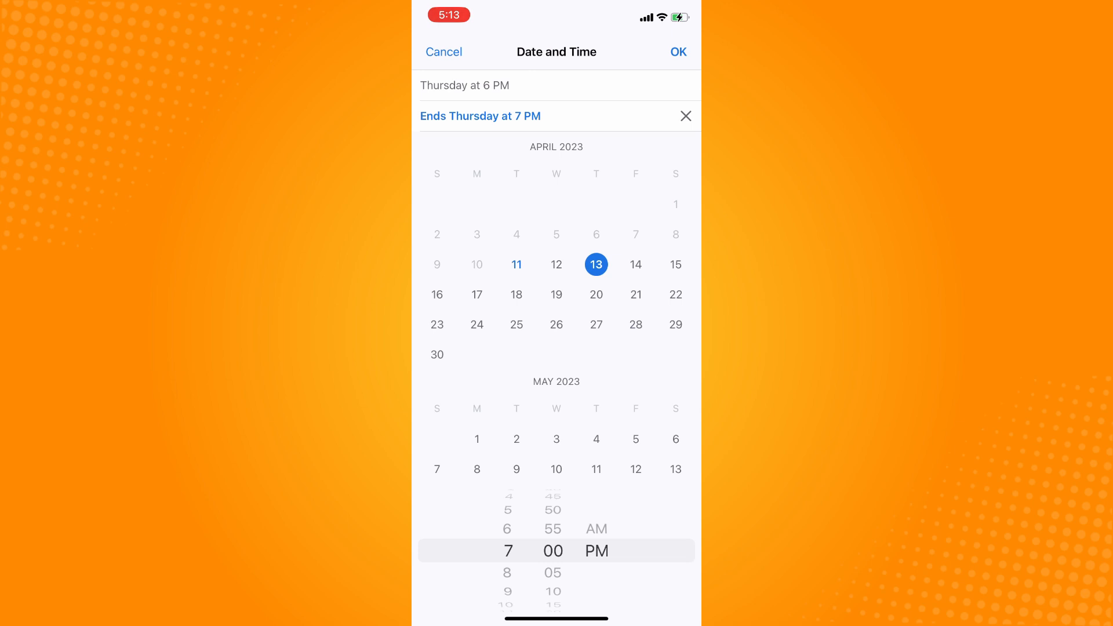
{"action": "scroll", "scroll_direction": "down", "scroll_amount": 3}
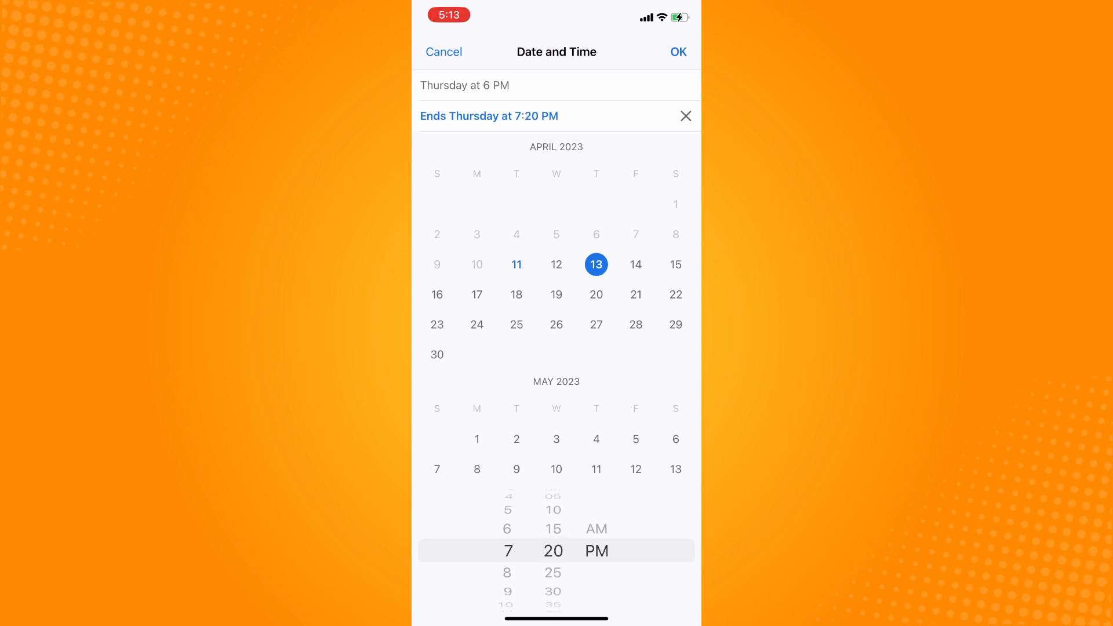
{"action": "scroll", "scroll_direction": "down", "scroll_amount": 3}
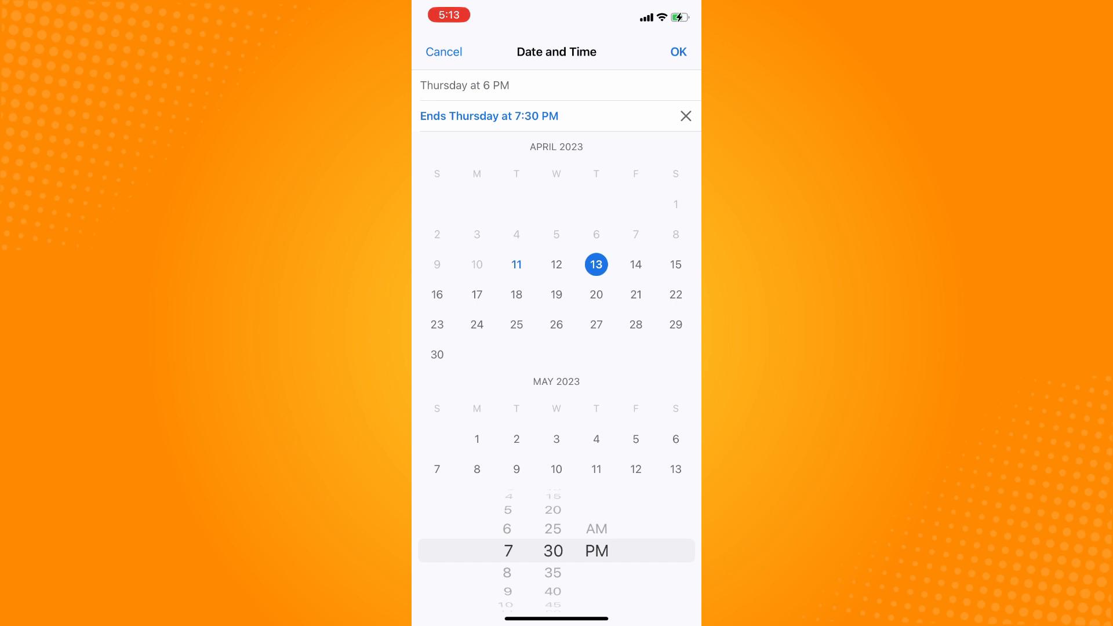
{"action": "left_click", "coordinate": [678, 52]}
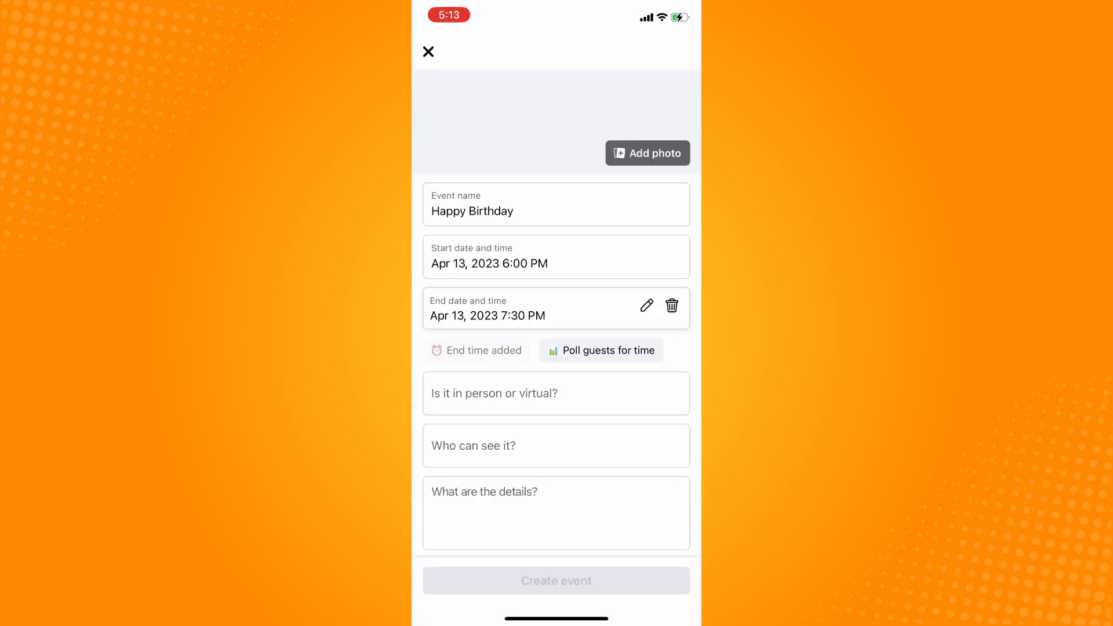
{"action": "left_click", "coordinate": [556, 393]}
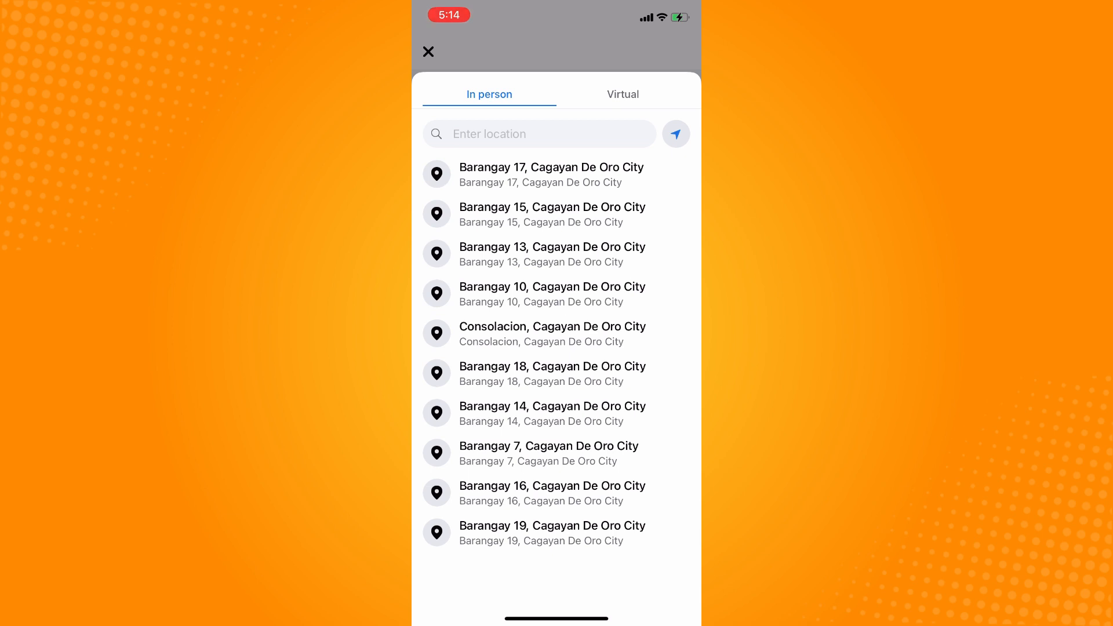
Make the event virtual with Facebook Live as the location.
{"action": "left_click", "coordinate": [623, 94]}
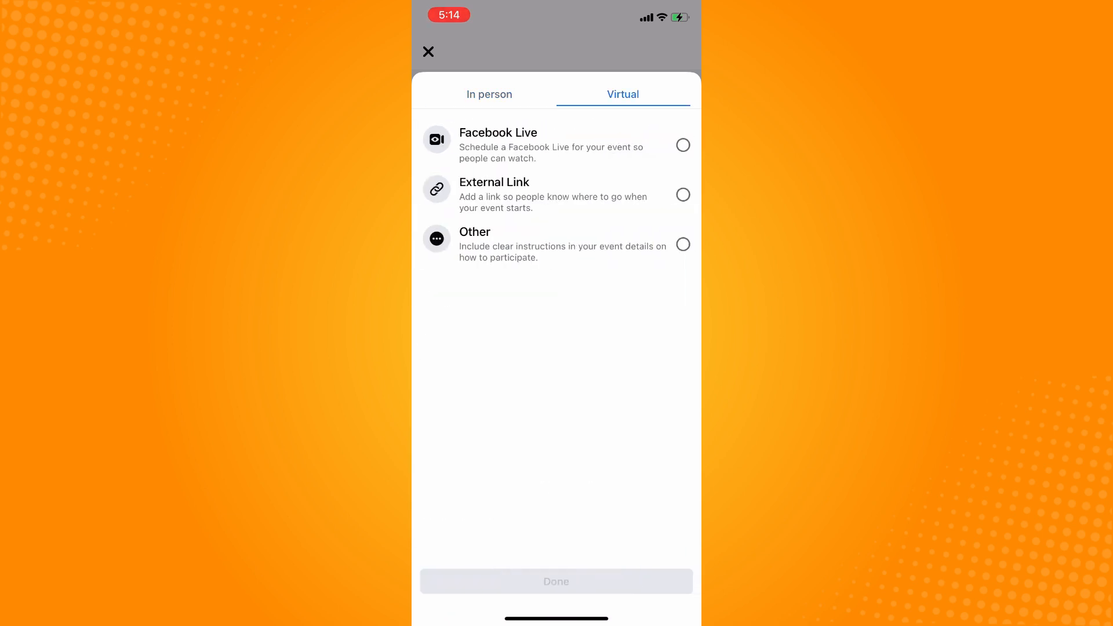
{"action": "left_click", "coordinate": [683, 144]}
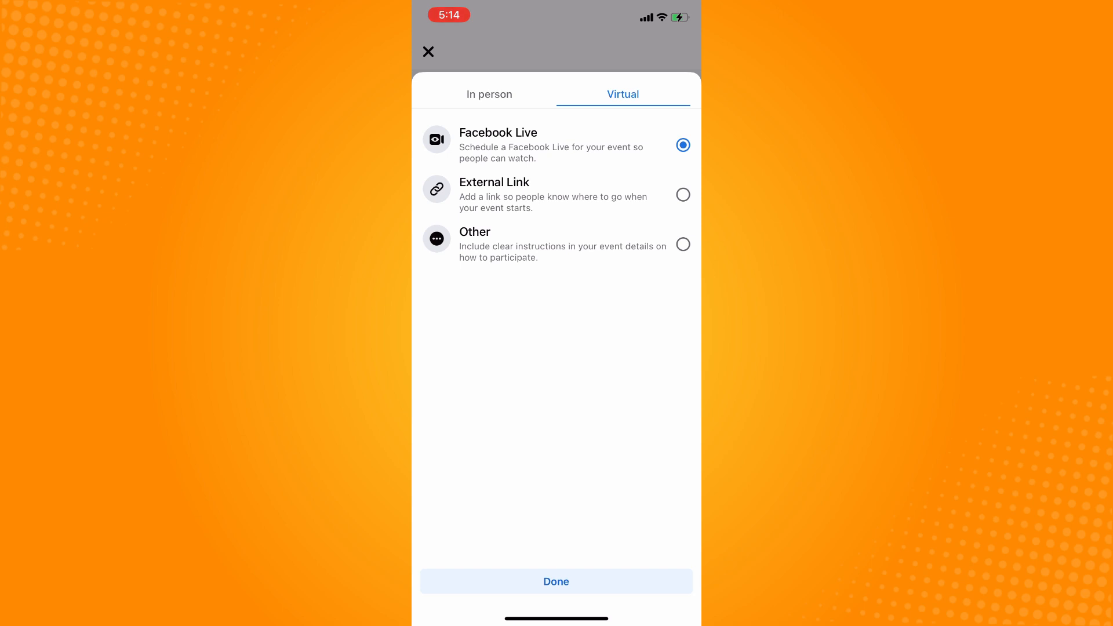
{"action": "left_click", "coordinate": [556, 581]}
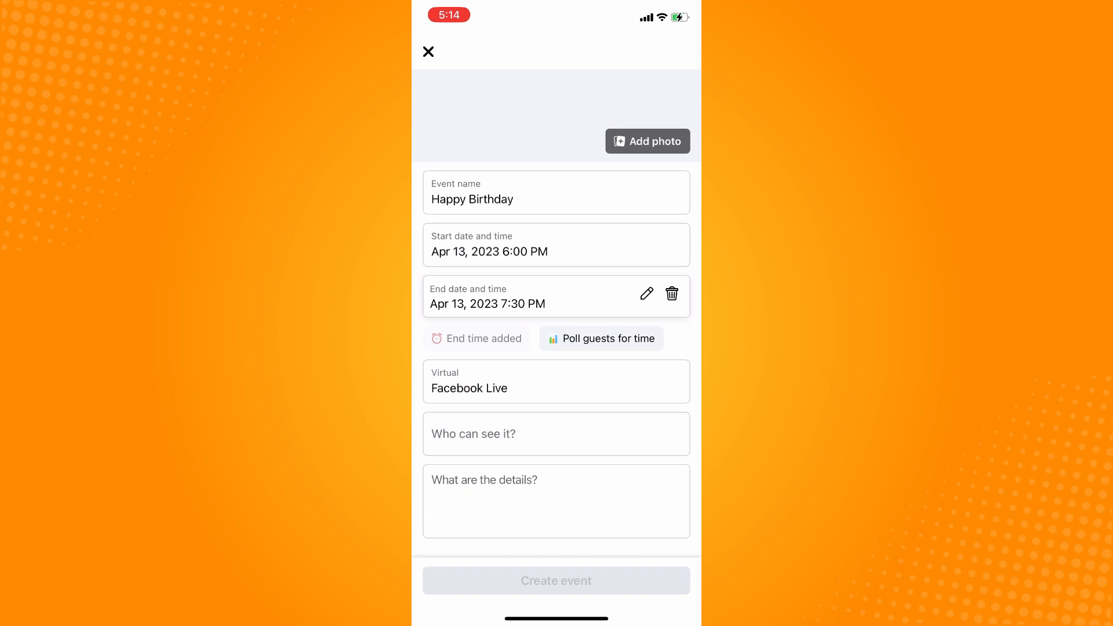
Set visibility to Friends, add details 'TO CELEBRATE', create the event, and invite a friend.
{"action": "left_click", "coordinate": [556, 434]}
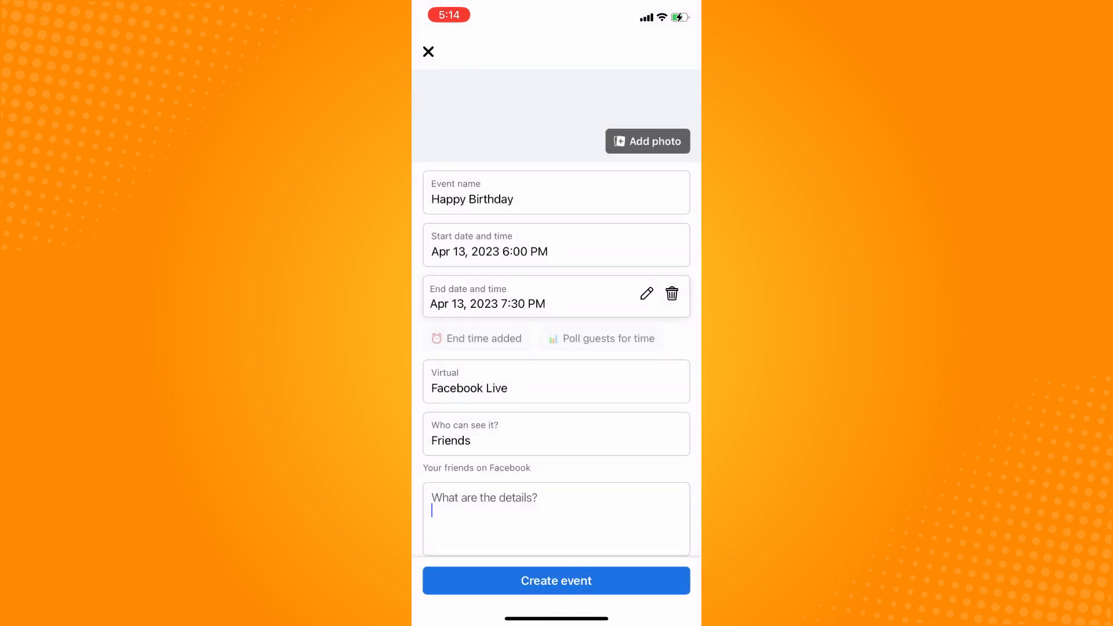
{"action": "type", "text": "TO CELEBRATE"}
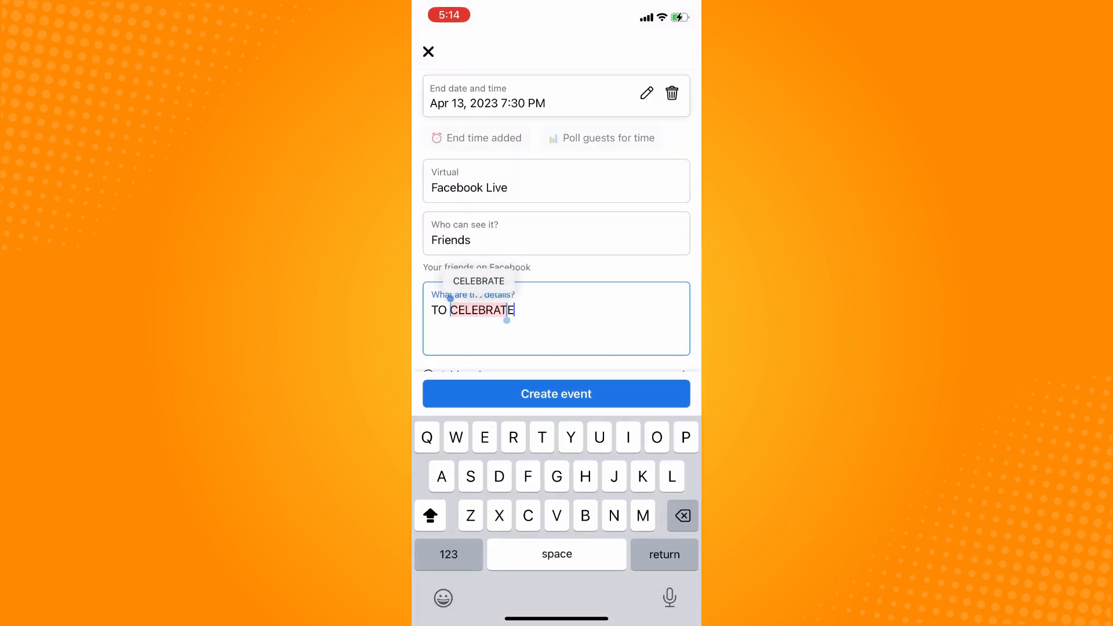
{"action": "left_click", "coordinate": [556, 394]}
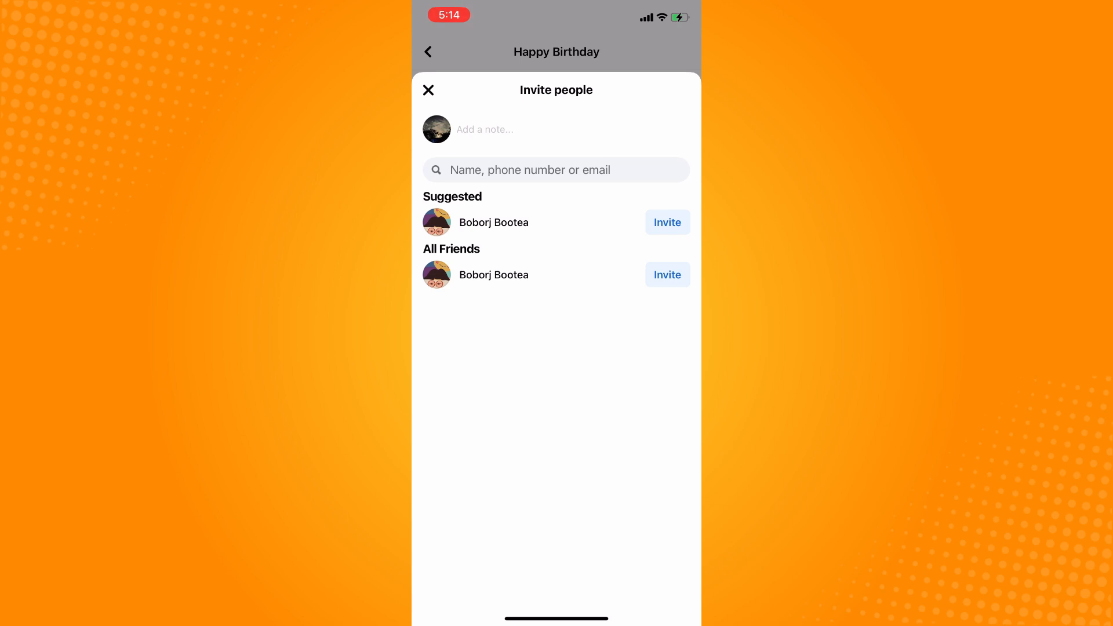
{"action": "left_click", "coordinate": [668, 222]}
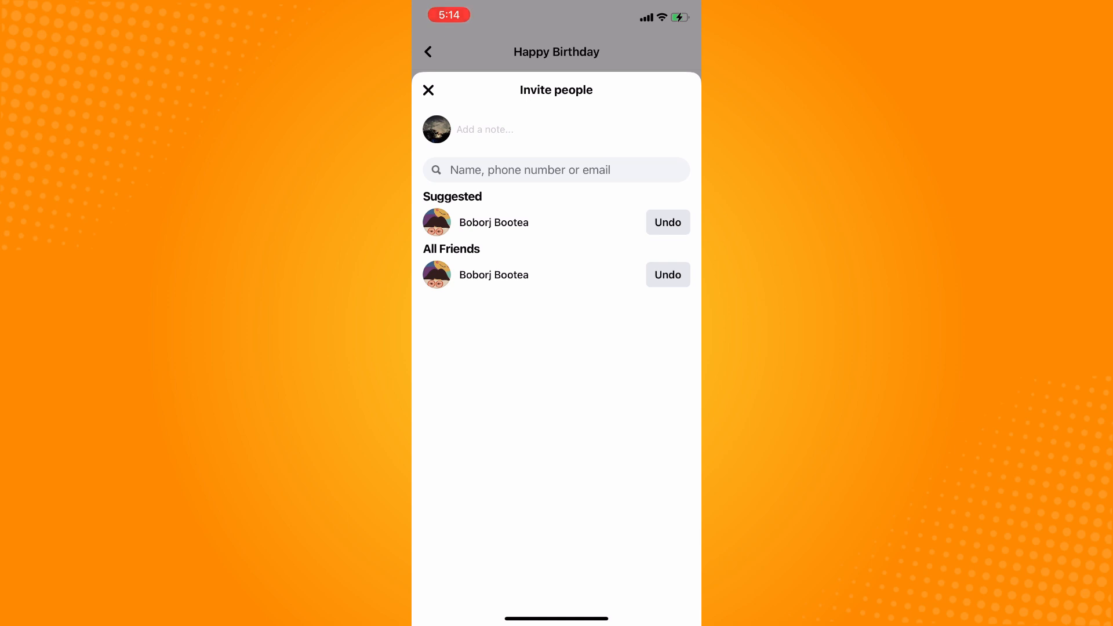
{"action": "left_click", "coordinate": [429, 90]}
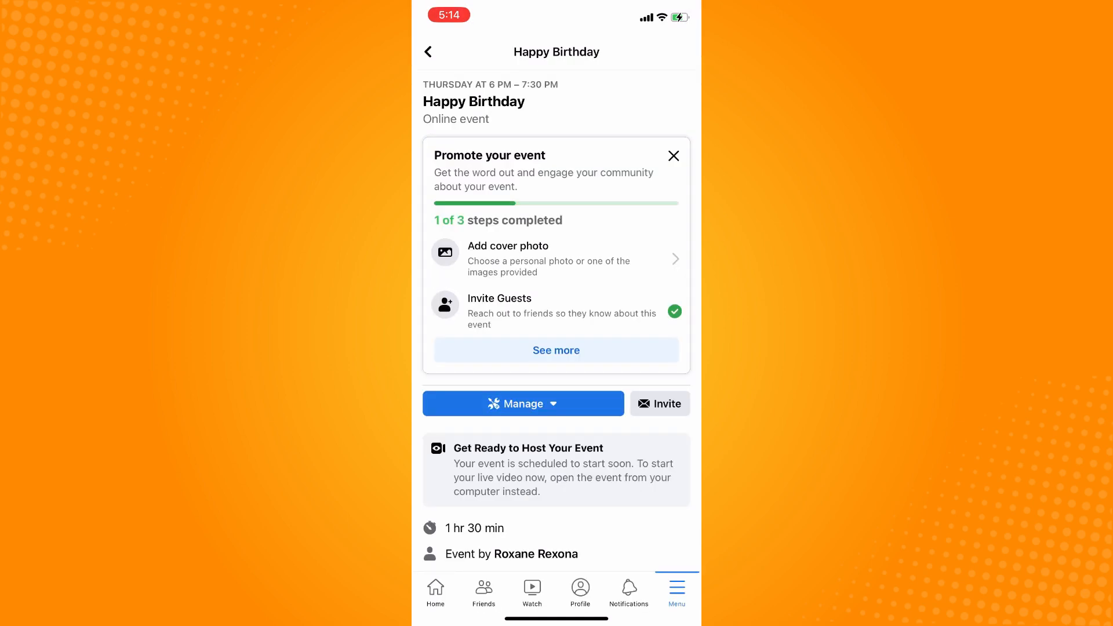